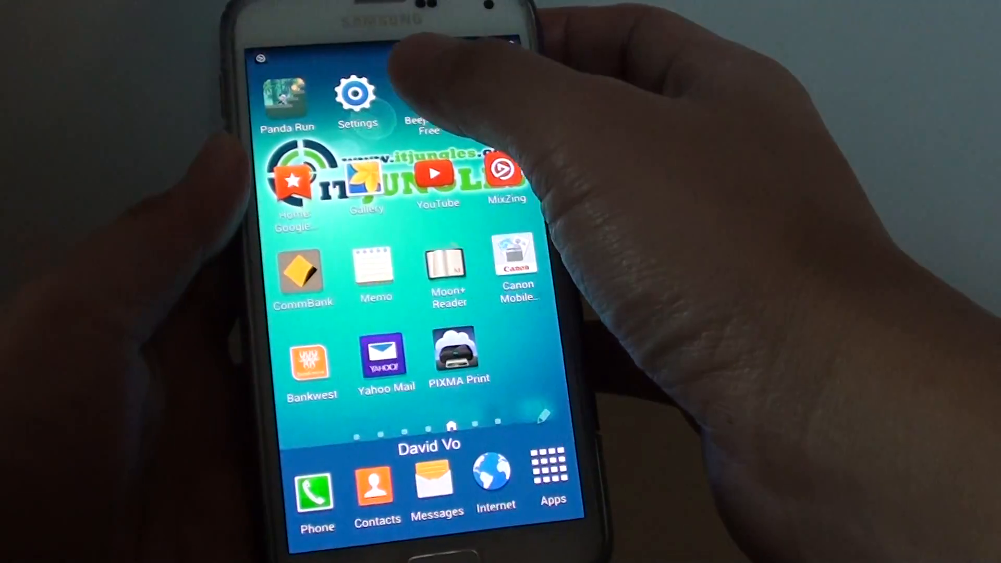
Open Settings > Date and time and uncheck Automatic time zone.
click(356, 94)
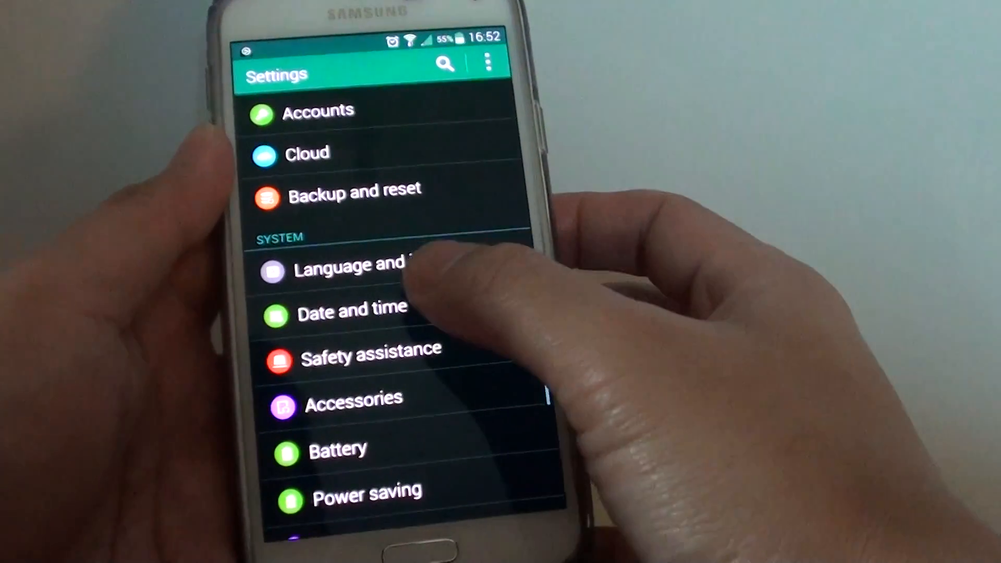
click(353, 306)
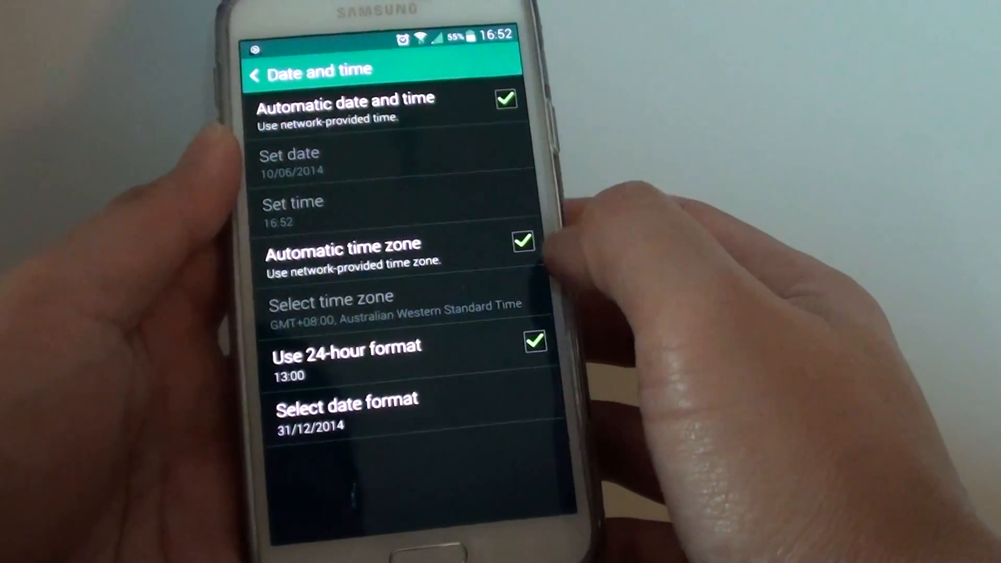
click(523, 243)
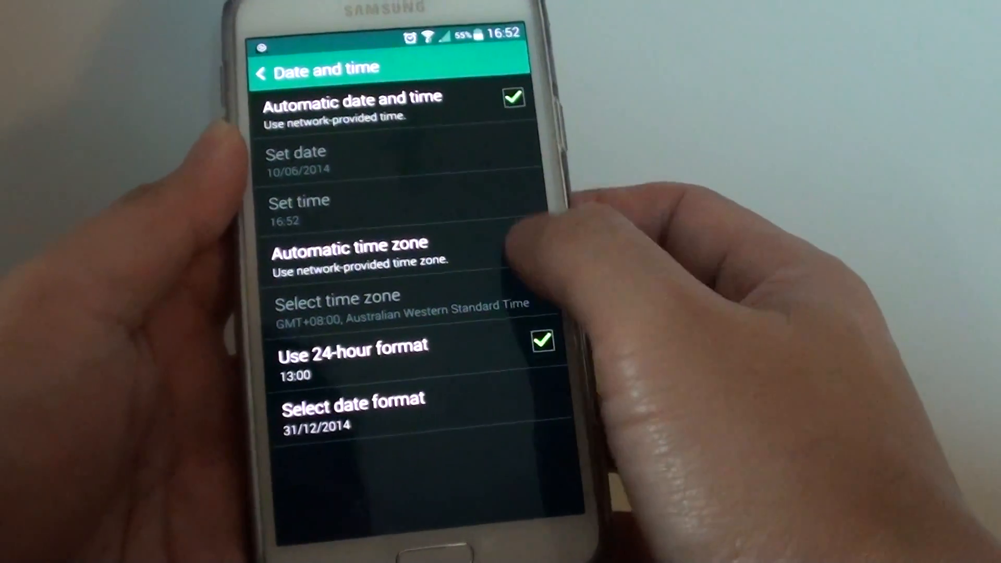
Select Sydney, Canberra (GMT+10:00) from the time zone list.
click(525, 241)
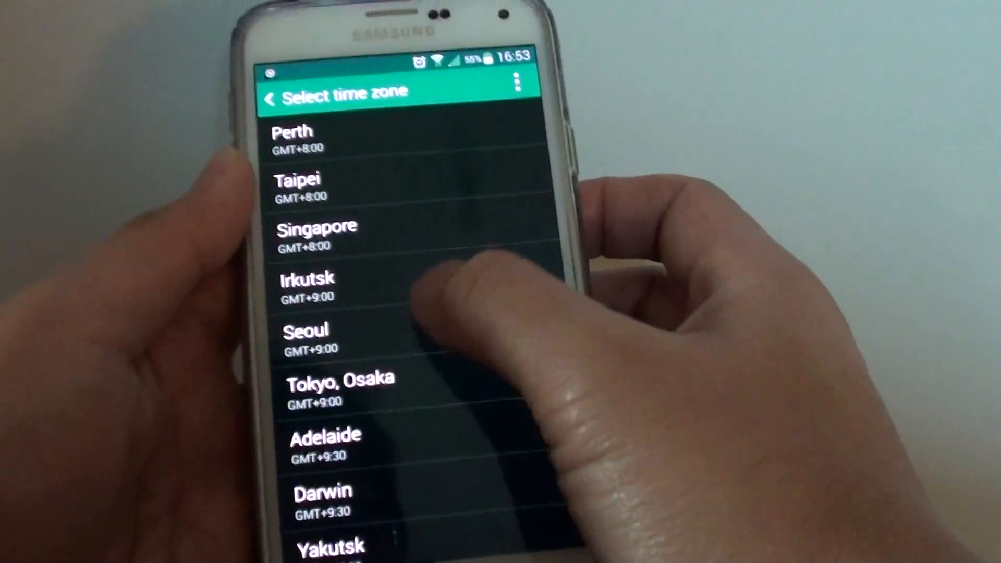
scroll(down, 3)
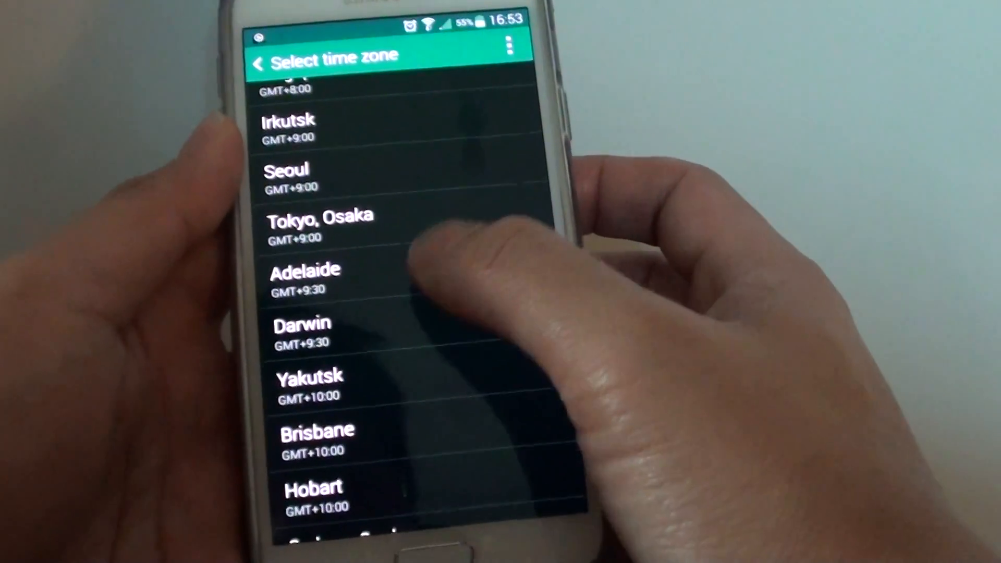
scroll(down, 3)
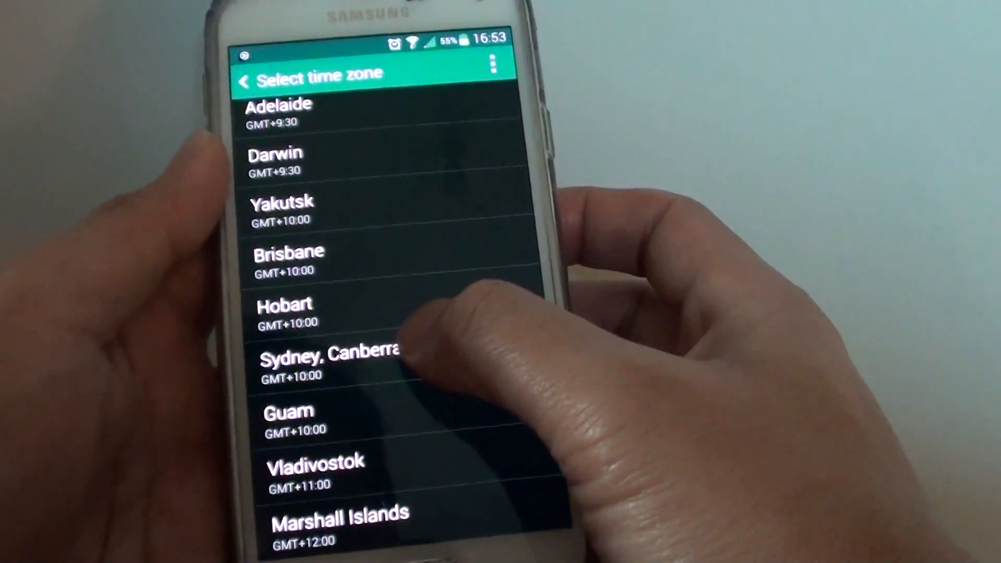
click(242, 80)
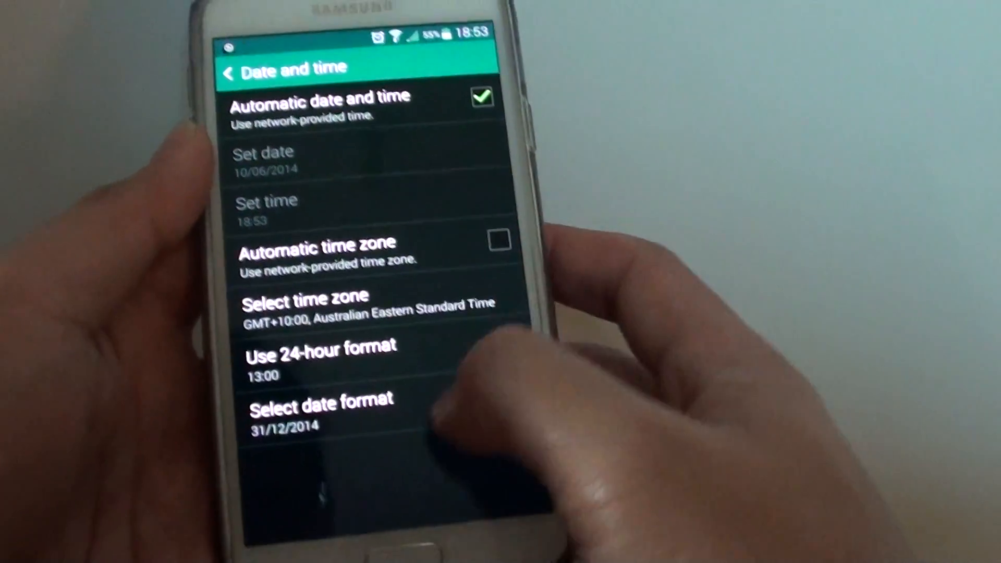